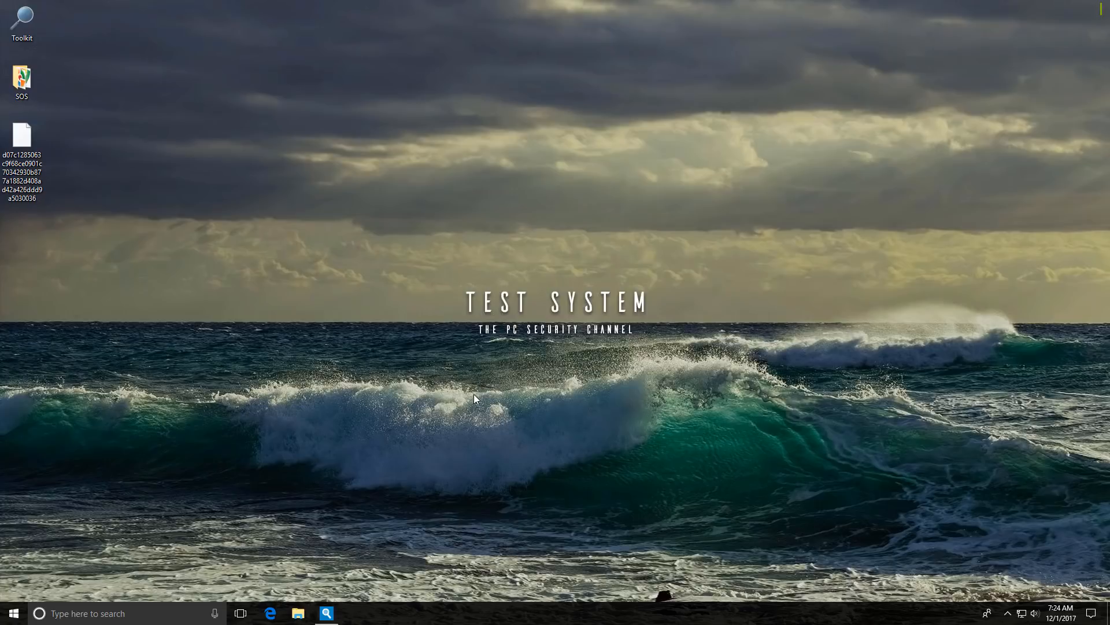
mouse_move(355, 578)
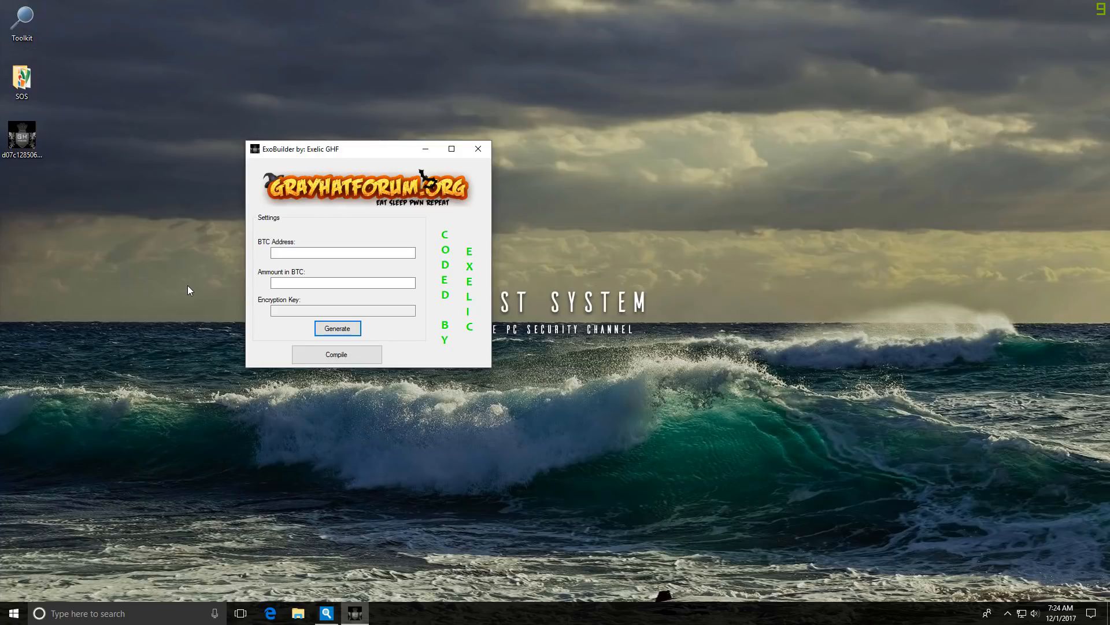
- Enter BTC address fj38j329f23, amount 1000 BTC, and generate a random encryption key
click(342, 252)
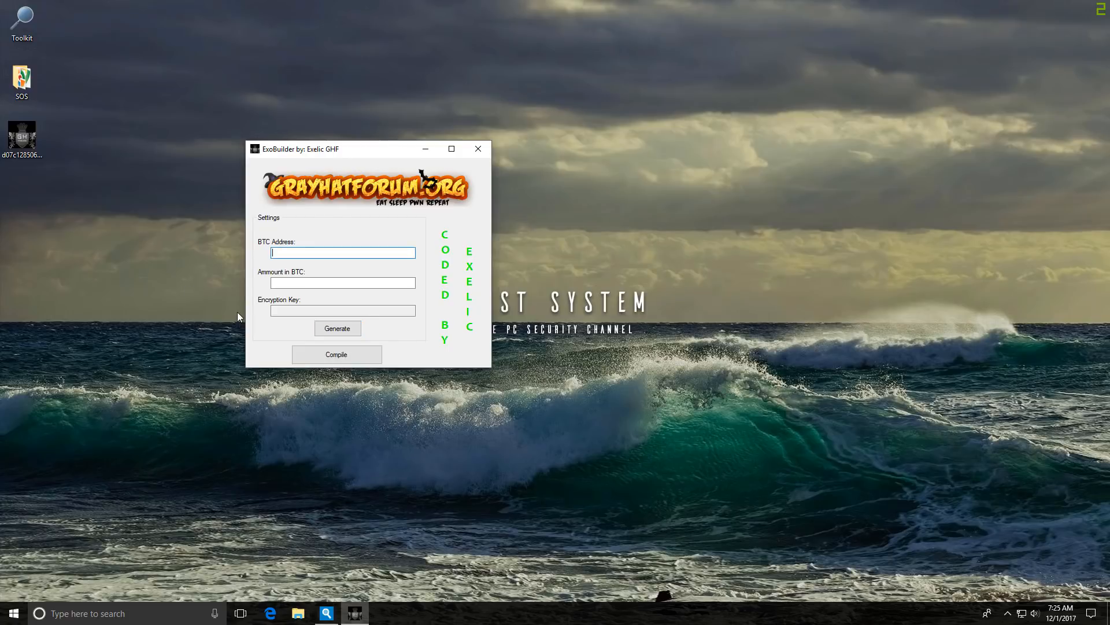
mouse_move(275, 277)
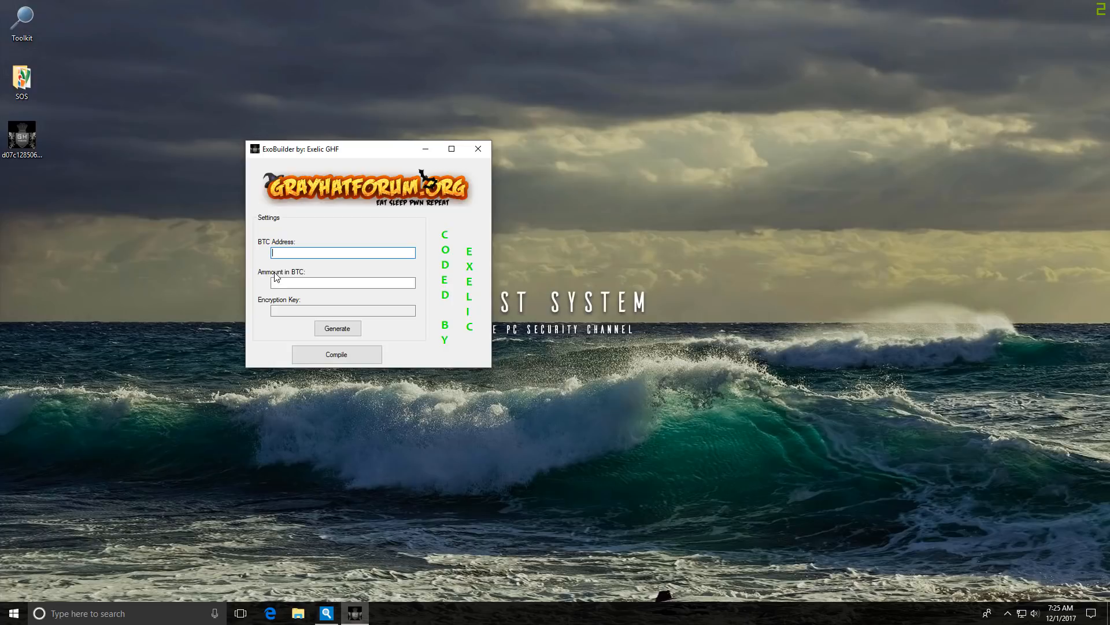
mouse_move(277, 277)
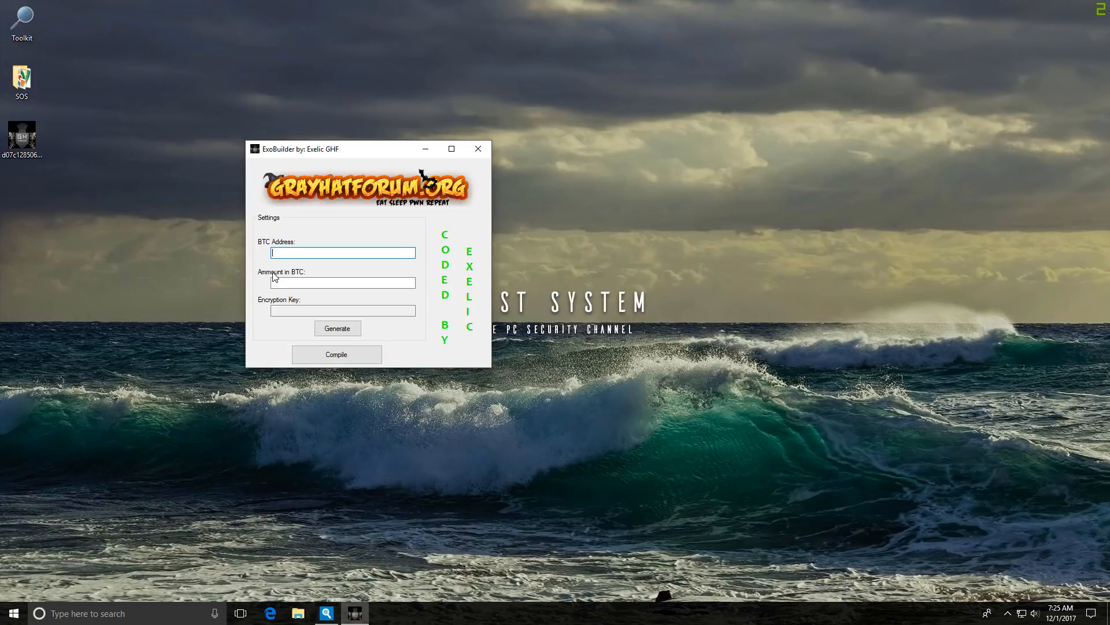
text(fj38j329f23)
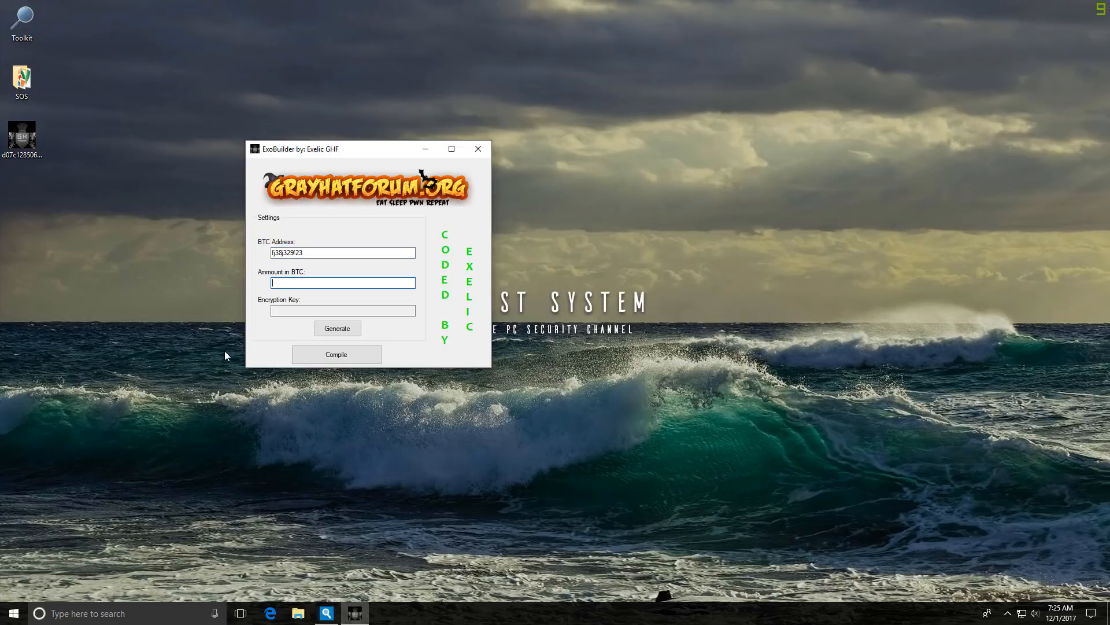
text(100)
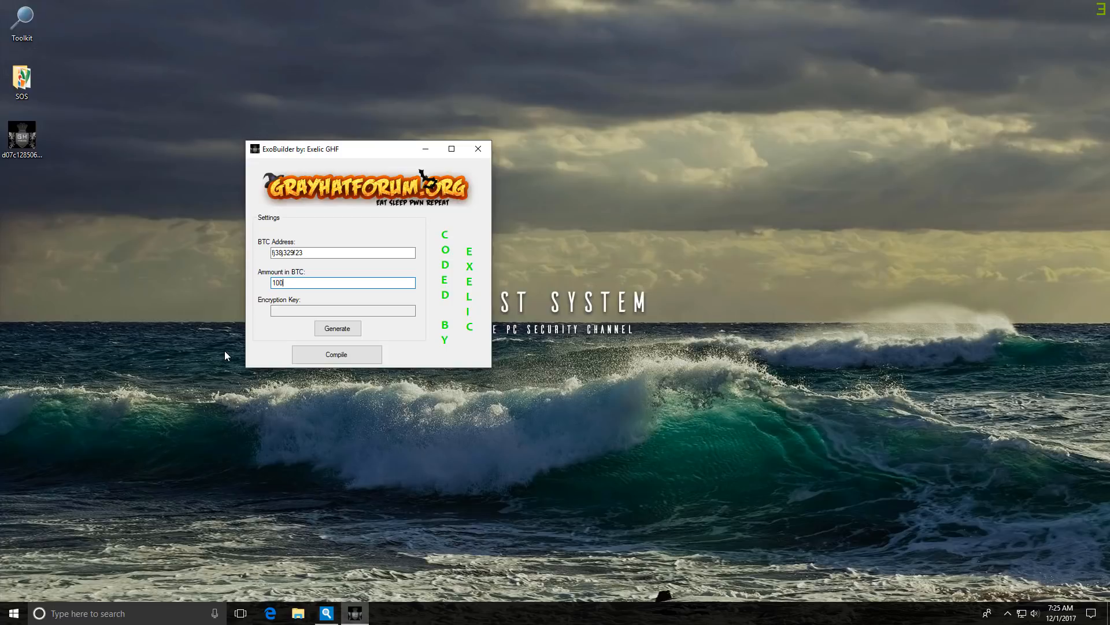
text(0)
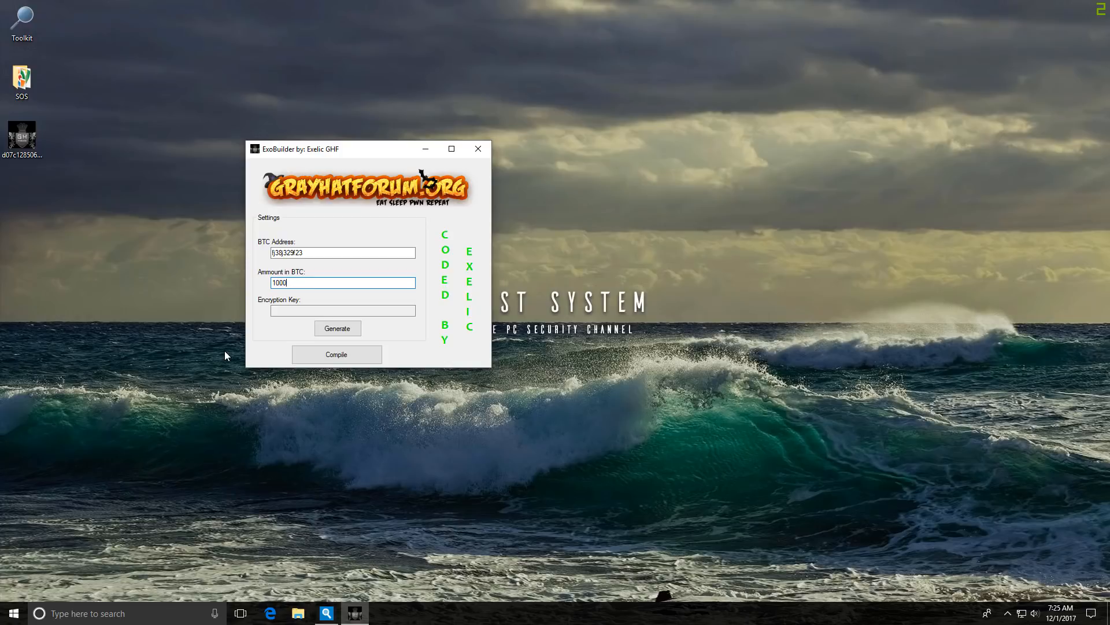
click(342, 310)
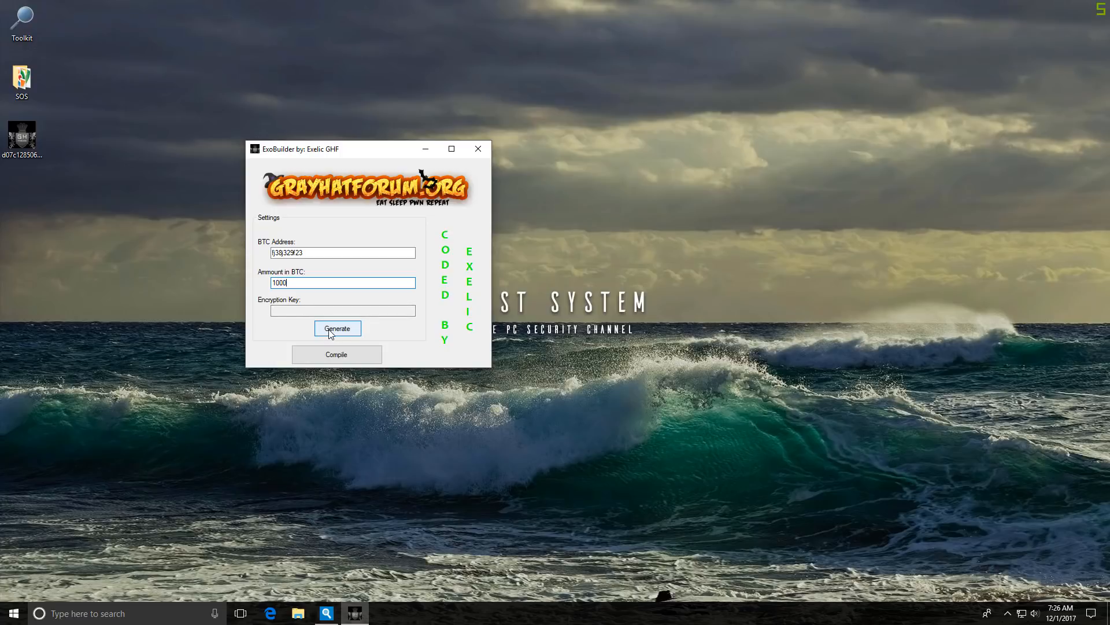
click(338, 329)
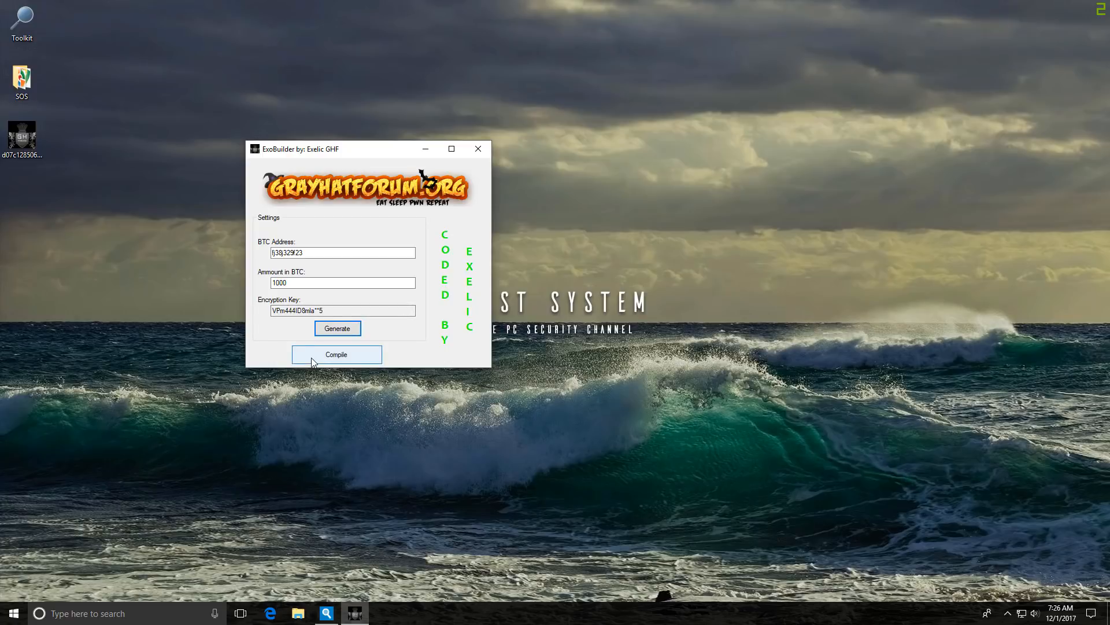
- Compile the executable and save it to the Desktop as DeadliestRansomwareEver
click(337, 354)
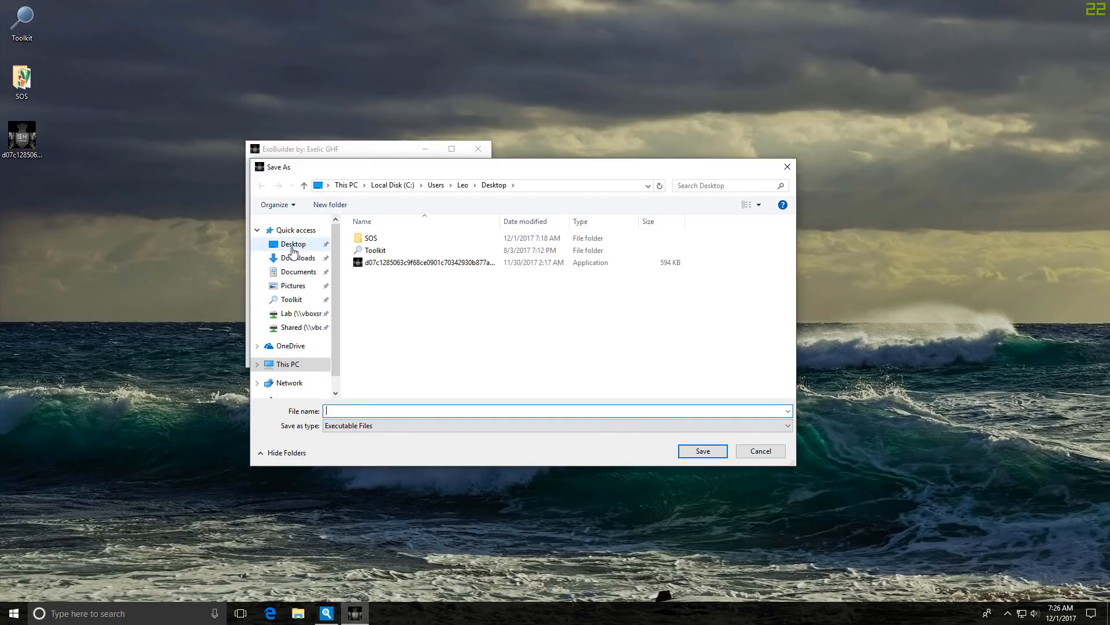
click(294, 243)
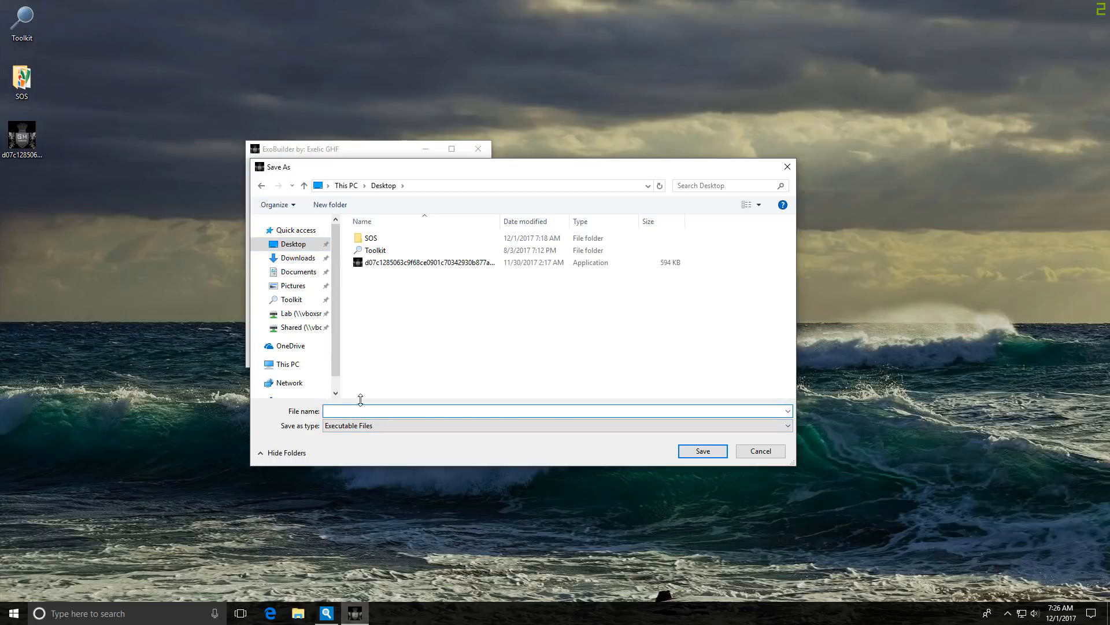
text(Deadli)
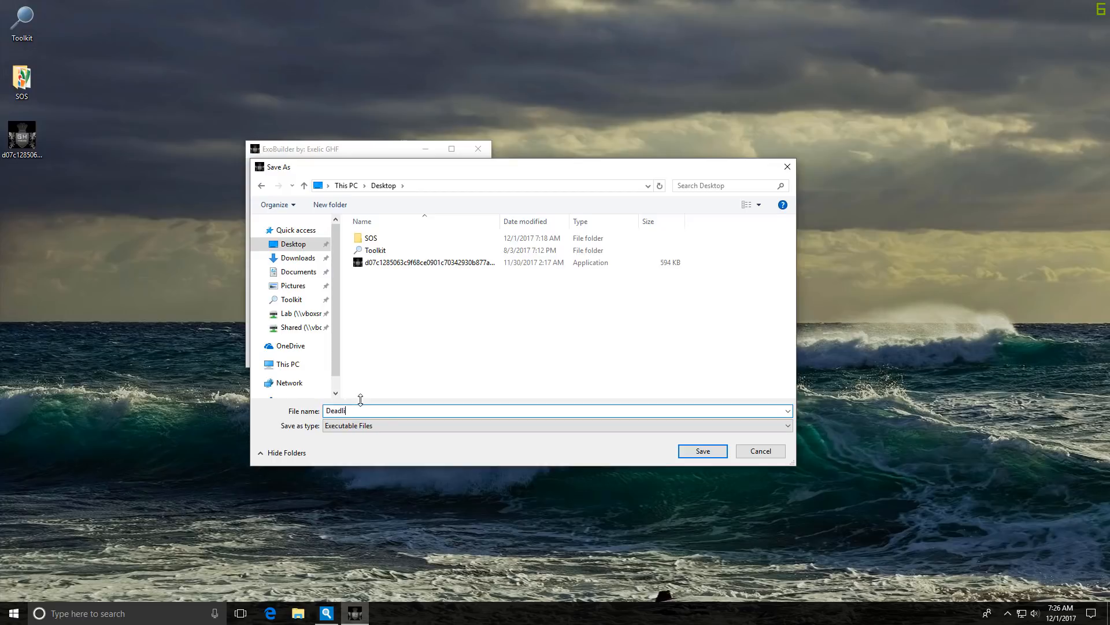
text(estRansomwareEver)
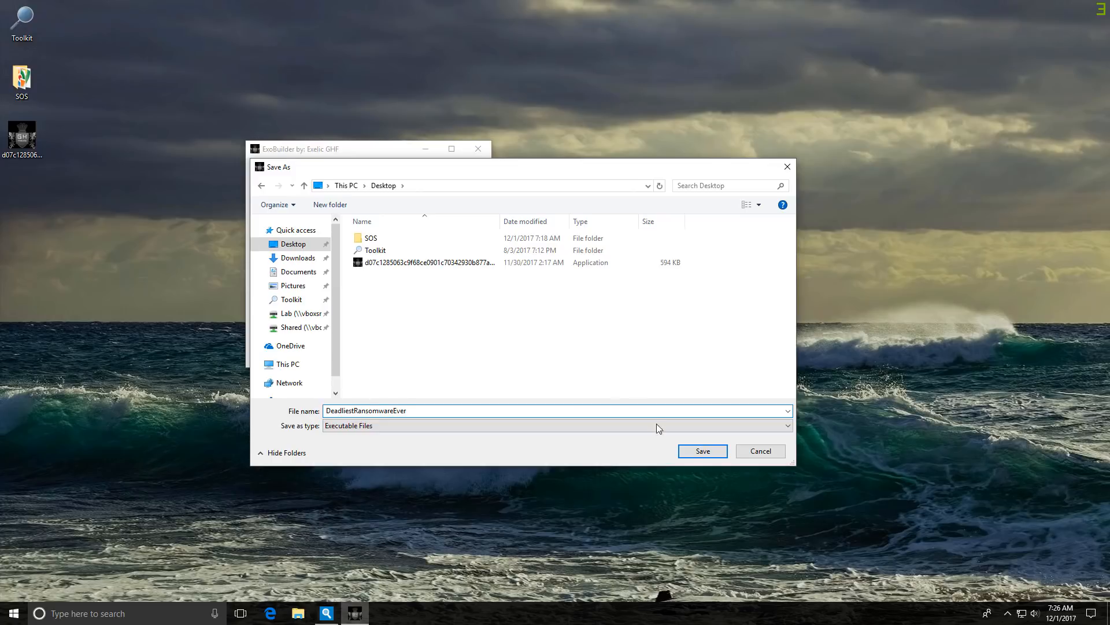
click(703, 449)
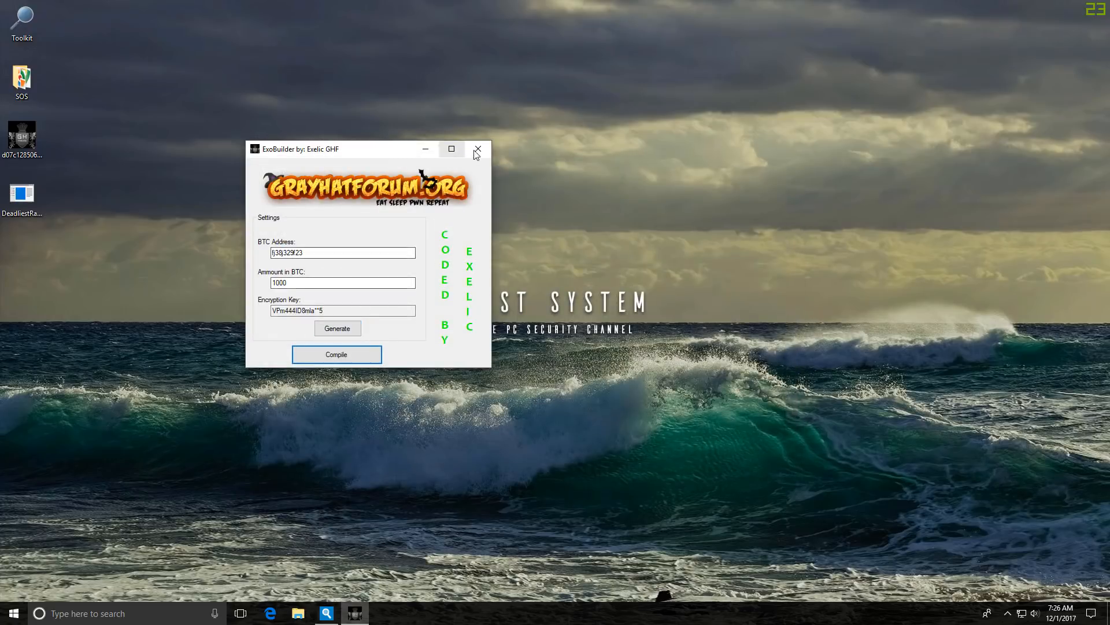
- Close ExoBuilder and run DeadliestRansomwareEver from the desktop
click(477, 149)
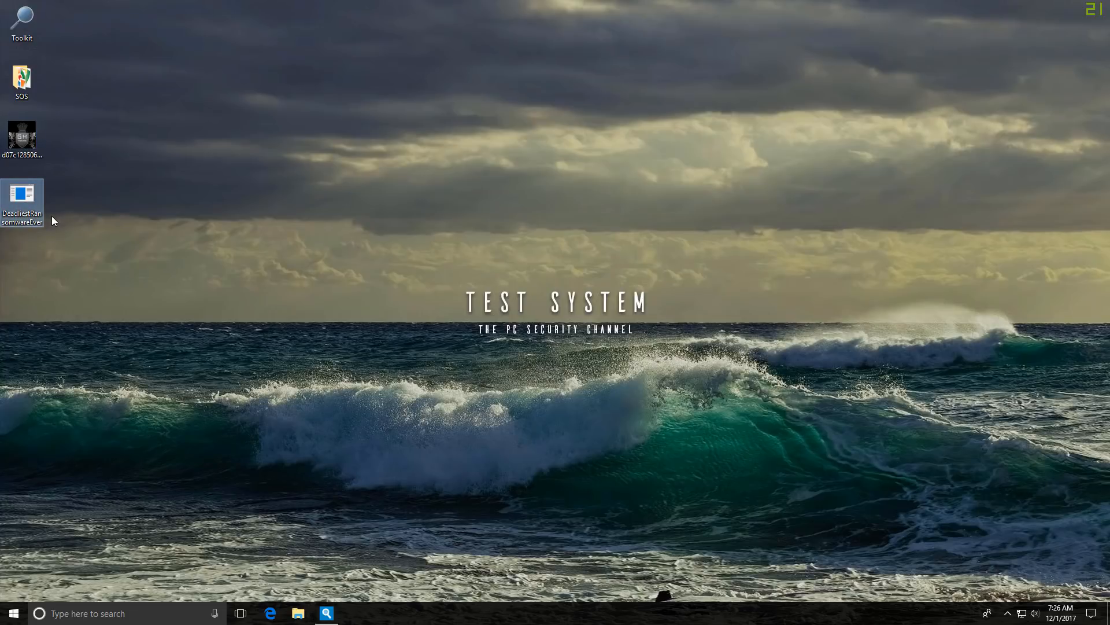
mouse_move(34, 213)
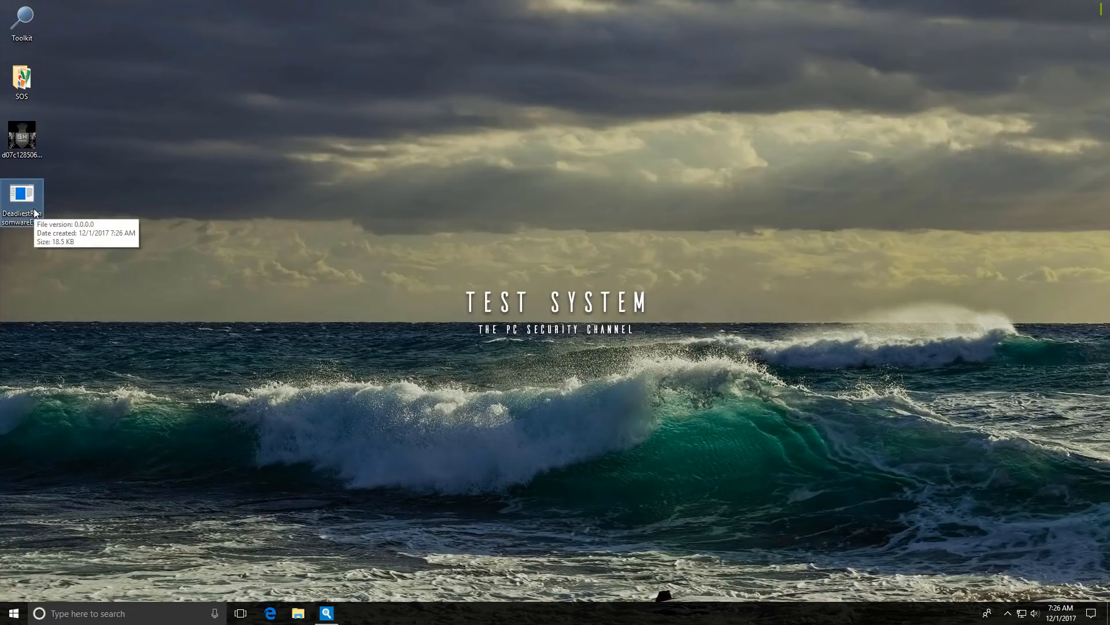
double_click(21, 190)
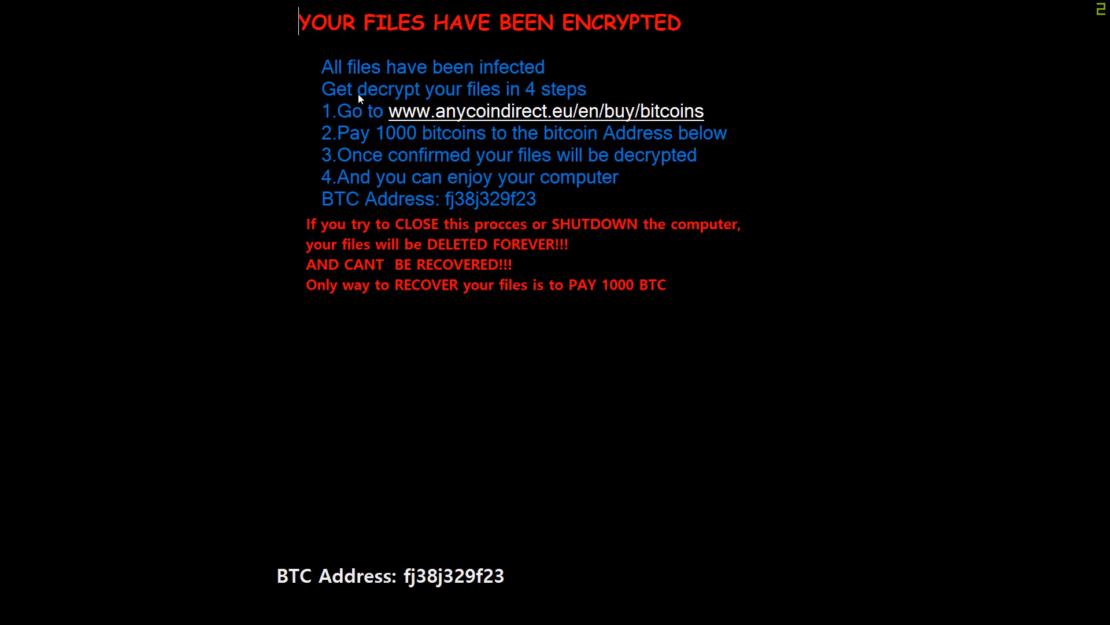
mouse_move(474, 58)
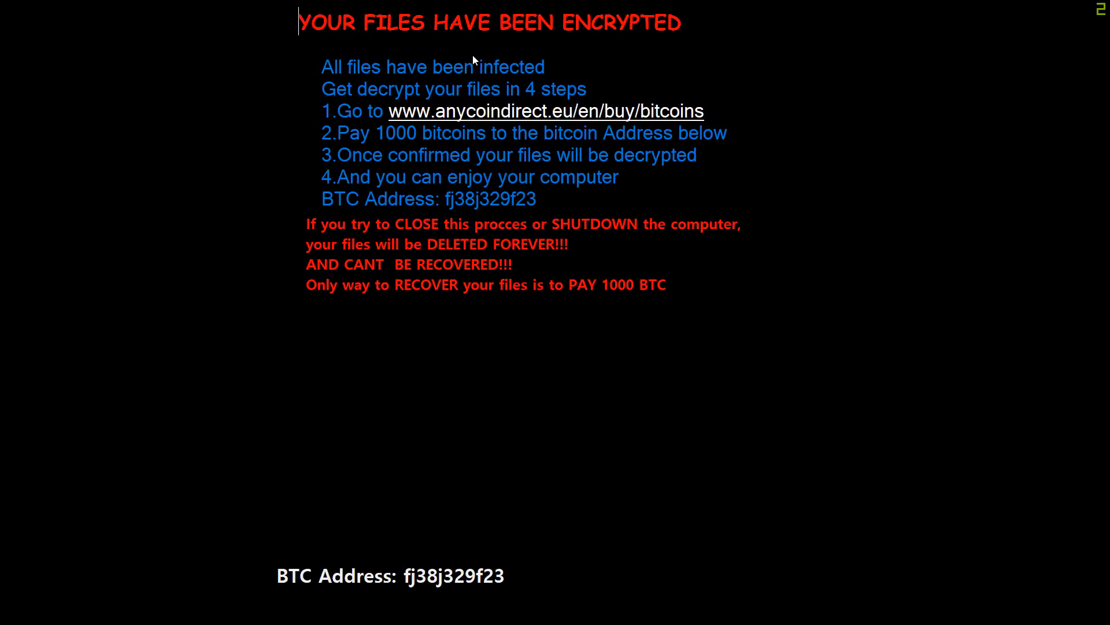
mouse_move(376, 97)
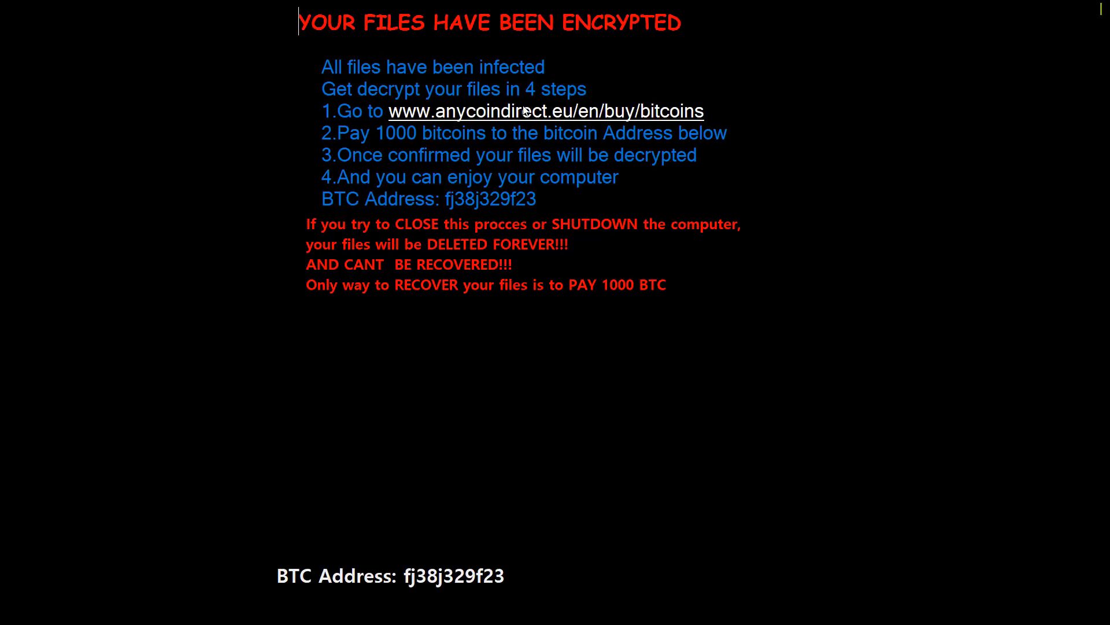
mouse_move(550, 122)
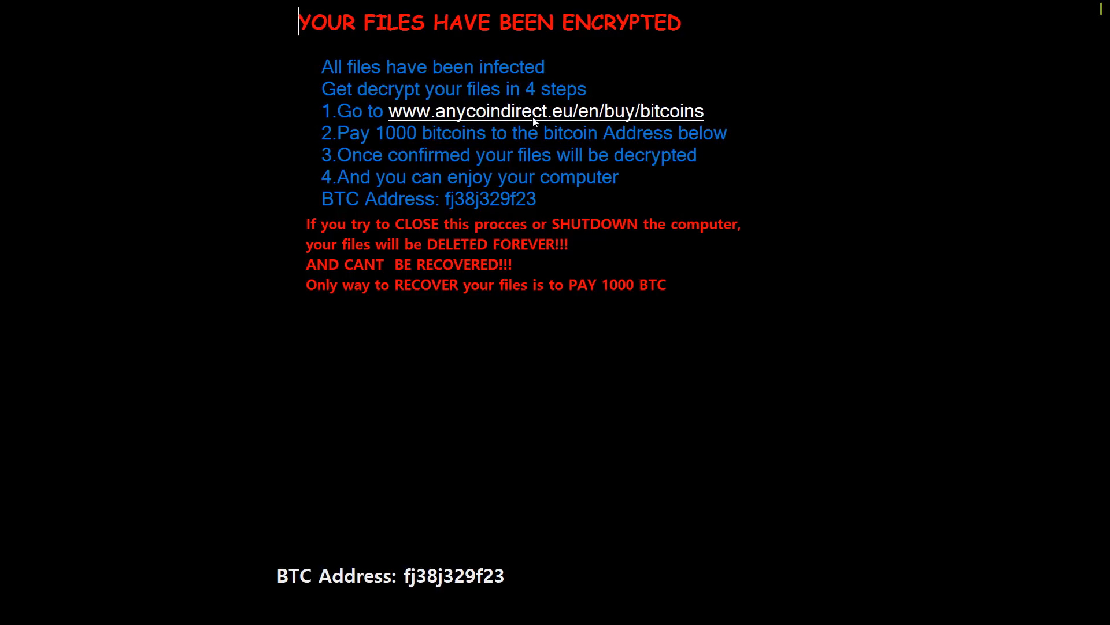
mouse_move(395, 145)
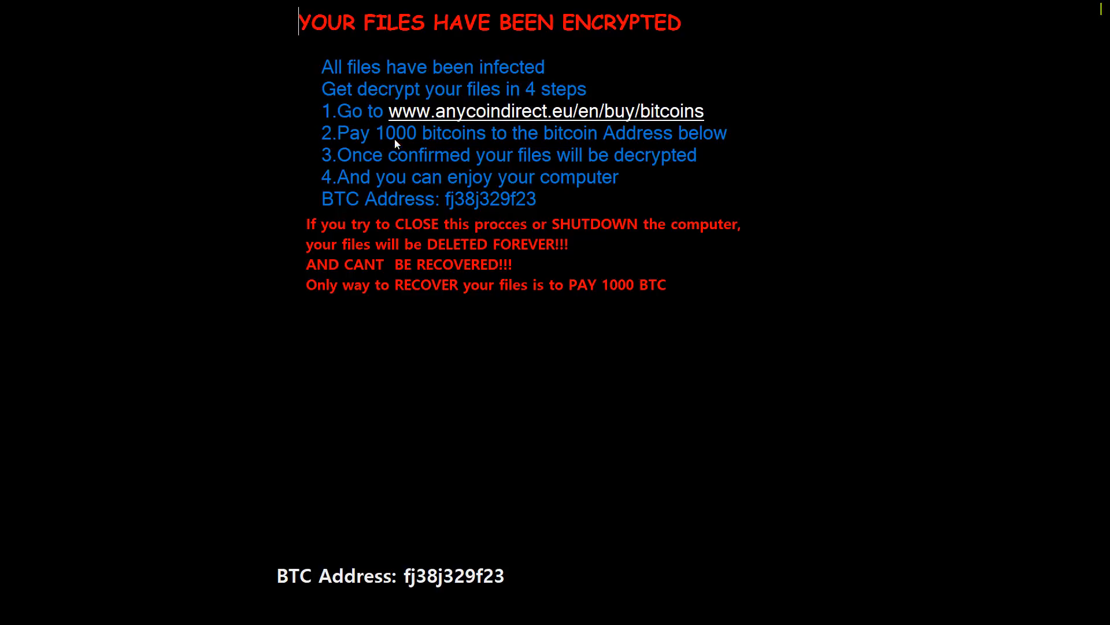
mouse_move(477, 138)
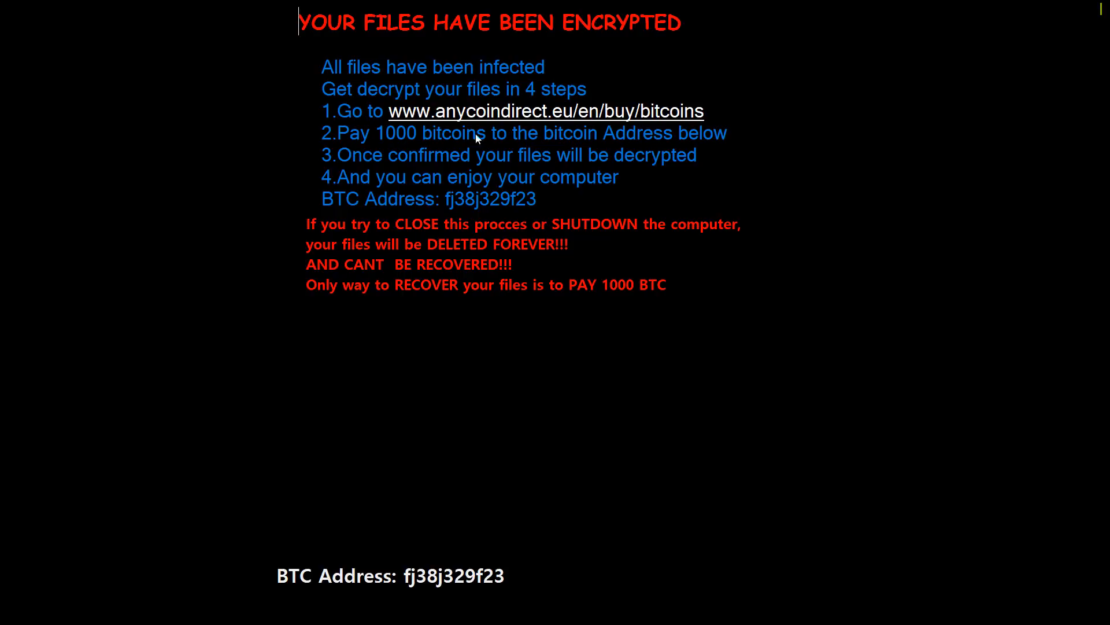
mouse_move(573, 160)
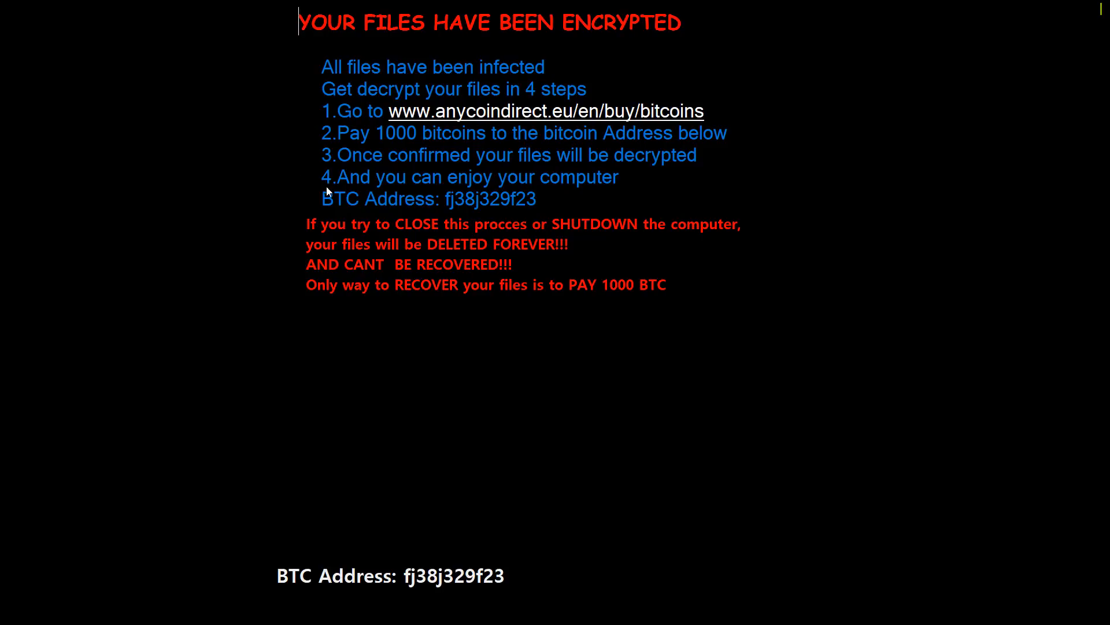
mouse_move(404, 186)
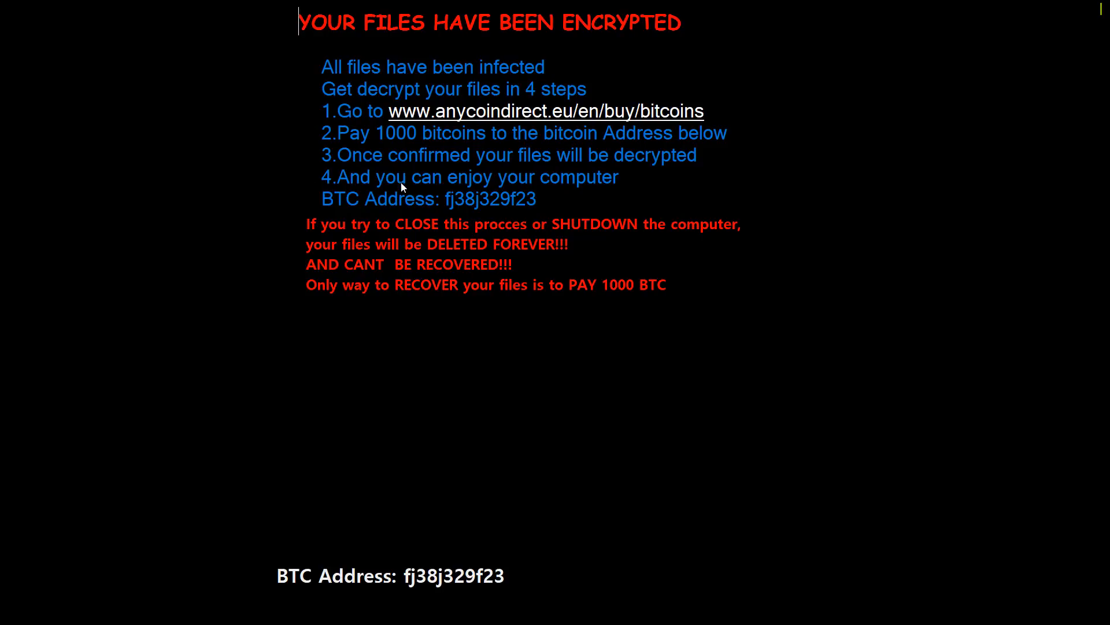
mouse_move(409, 186)
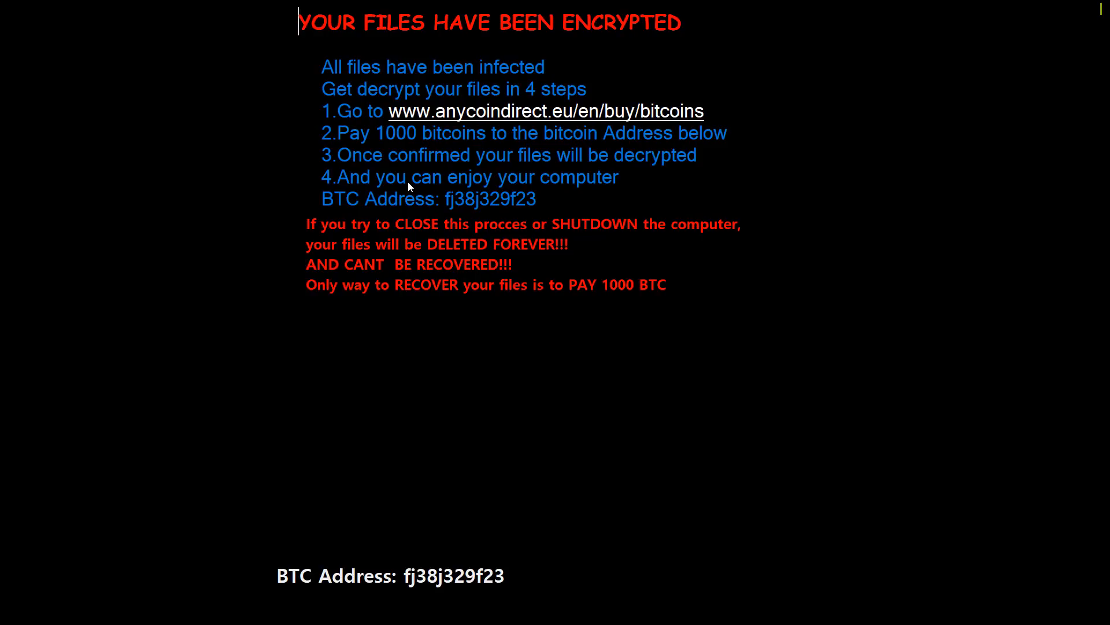
mouse_move(38, 12)
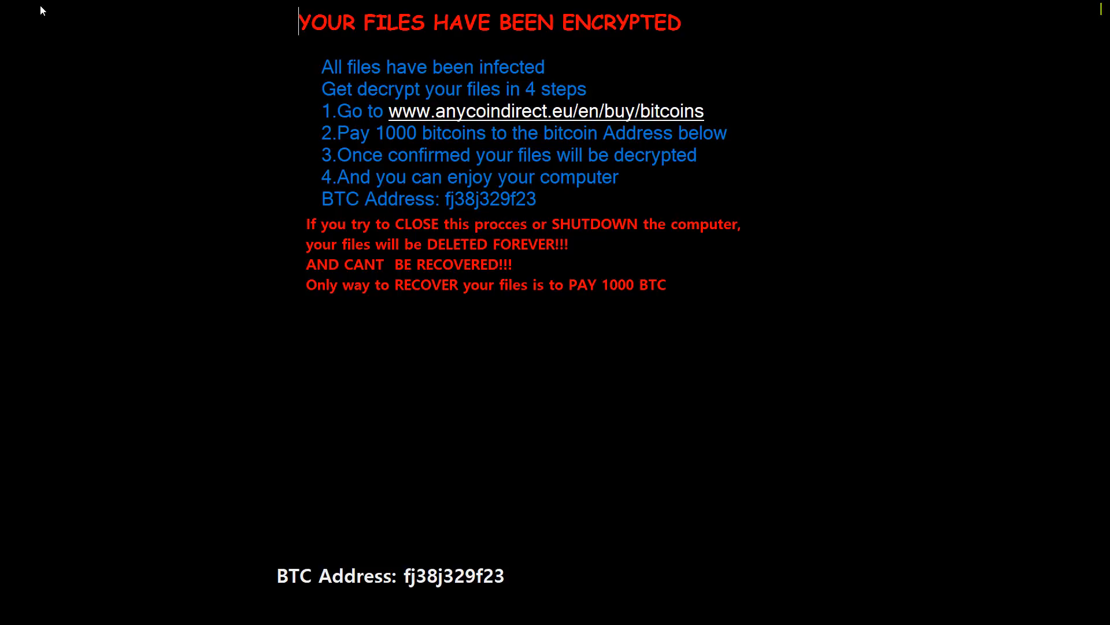
mouse_move(483, 233)
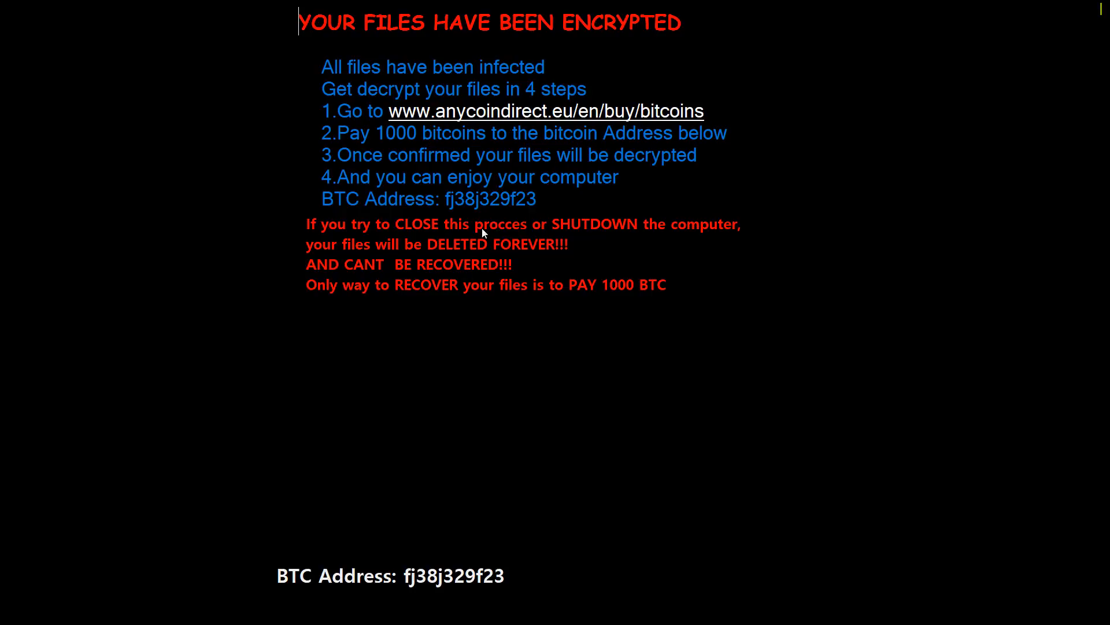
mouse_move(370, 247)
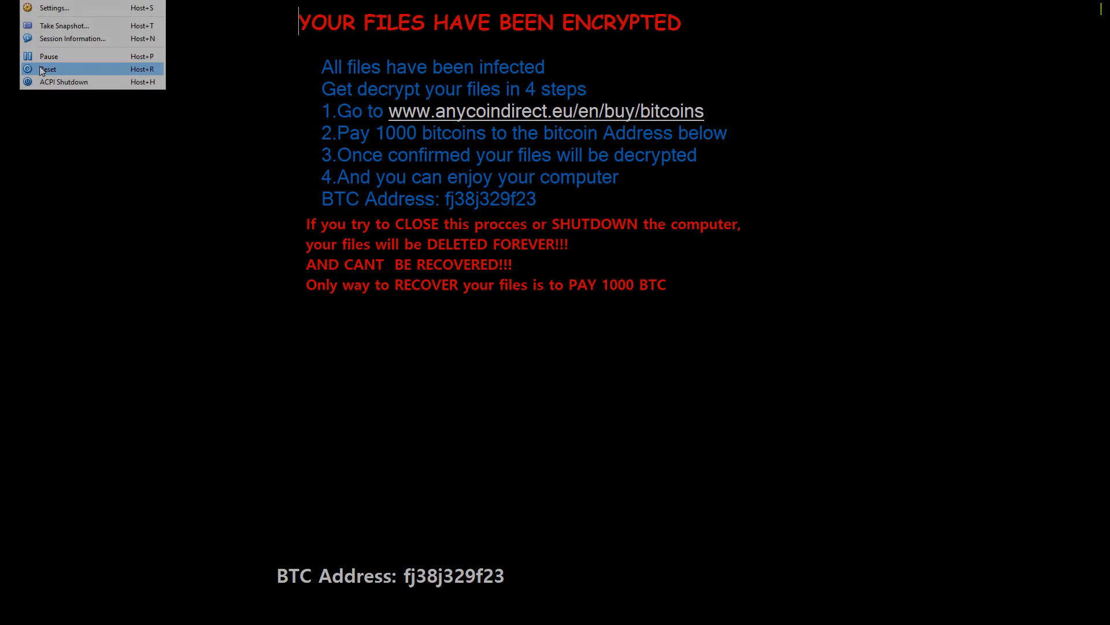
- Reset the VirtualBox machine to escape the ransom screen
click(49, 70)
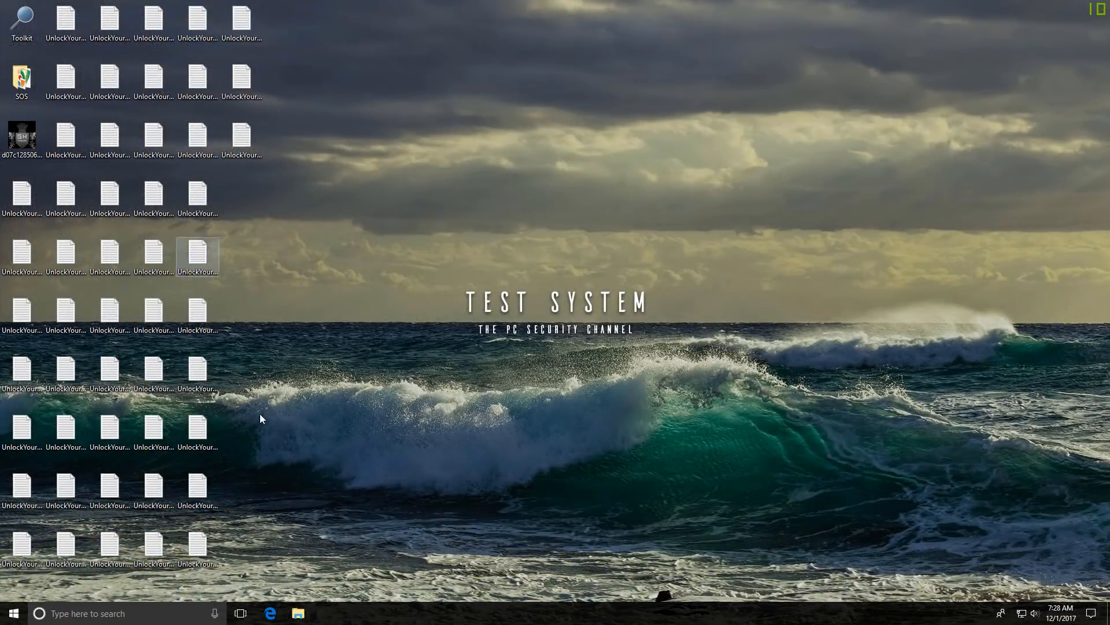
- Browse the Pictures folder full of UnlockYourFiles text files, then close Explorer
click(297, 613)
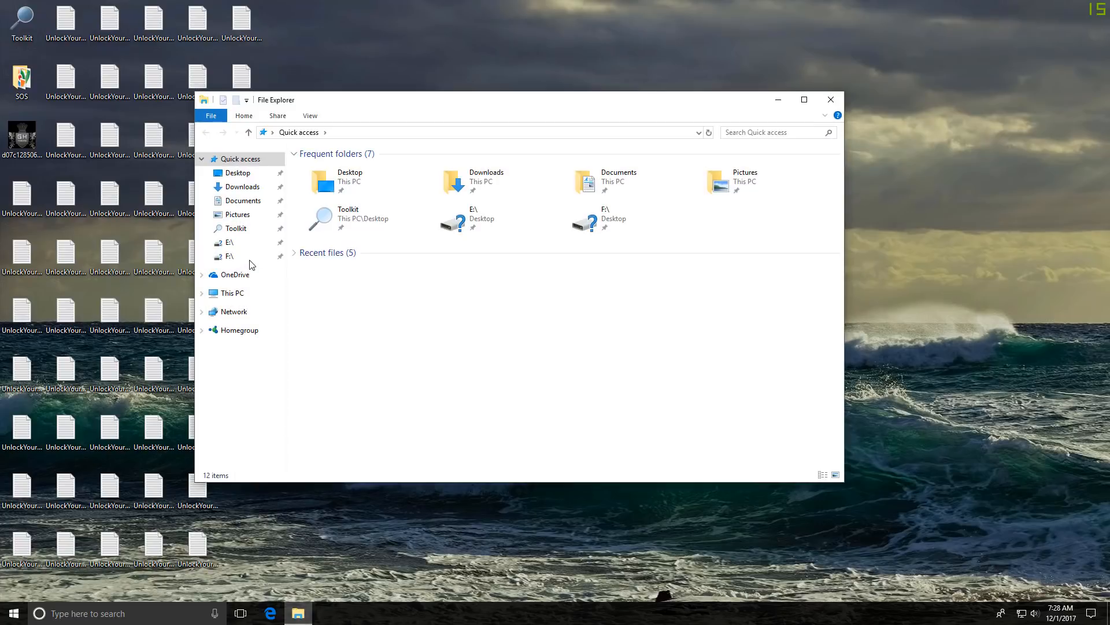
click(237, 214)
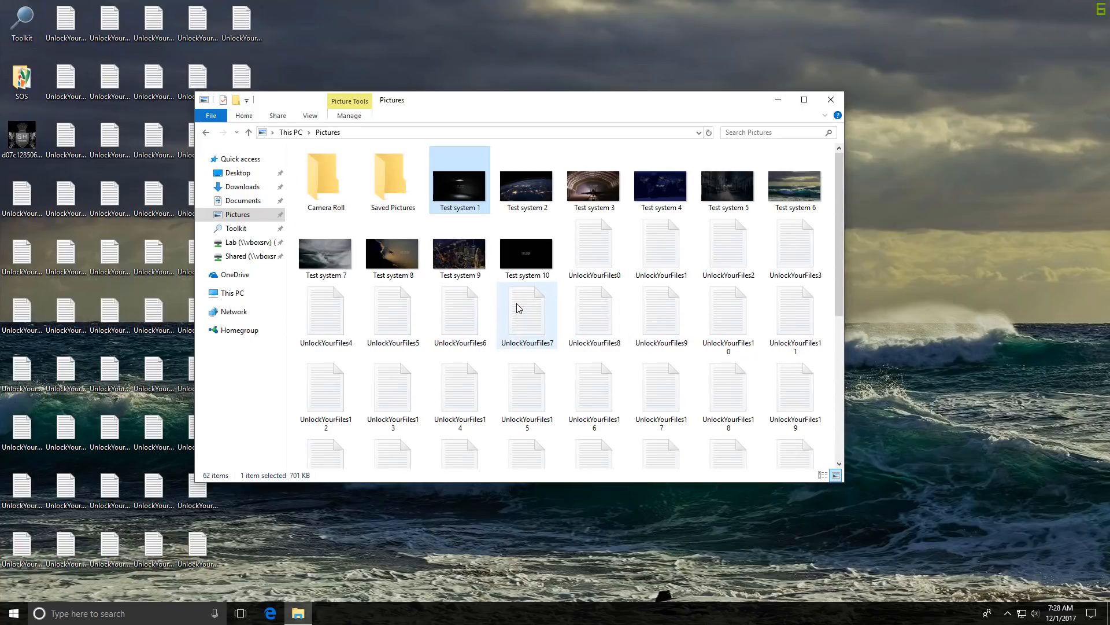
mouse_move(519, 308)
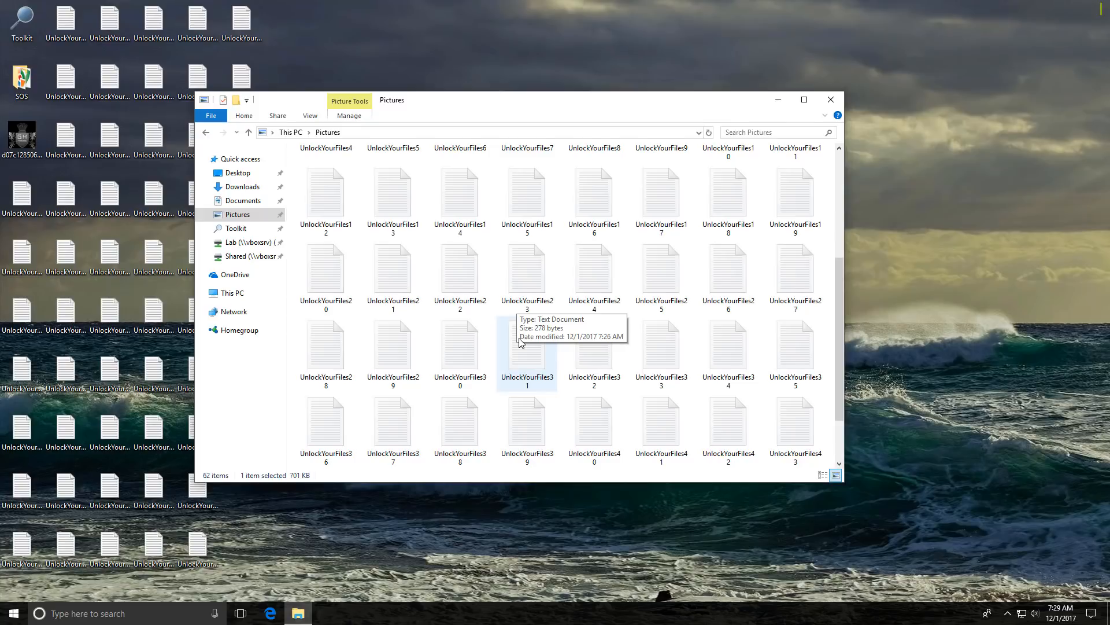
scroll(down, 3)
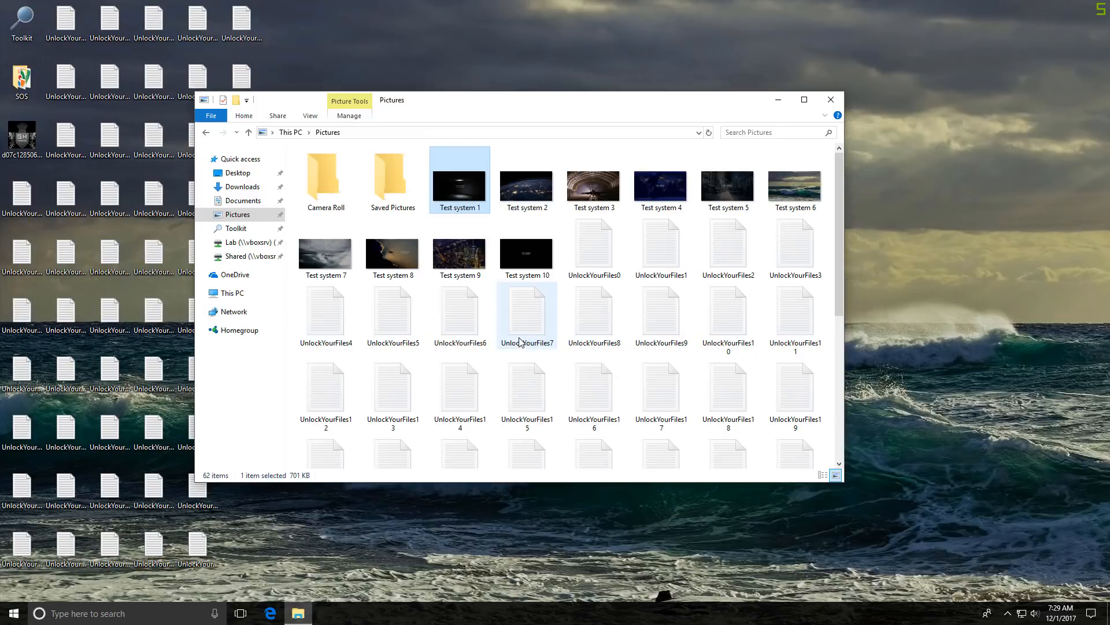
click(830, 100)
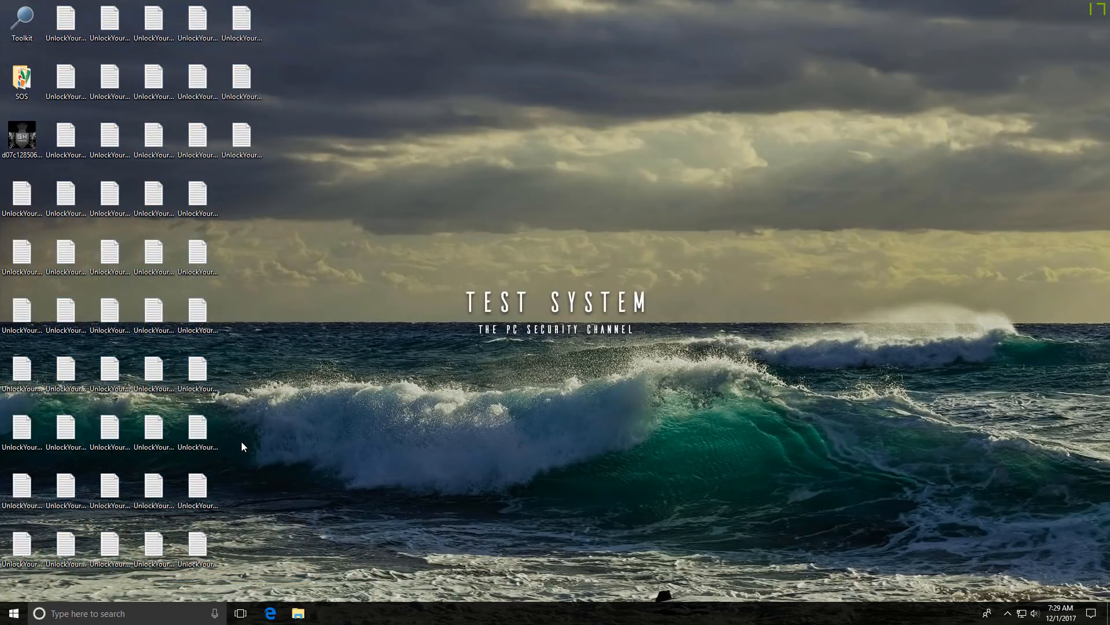
mouse_move(236, 449)
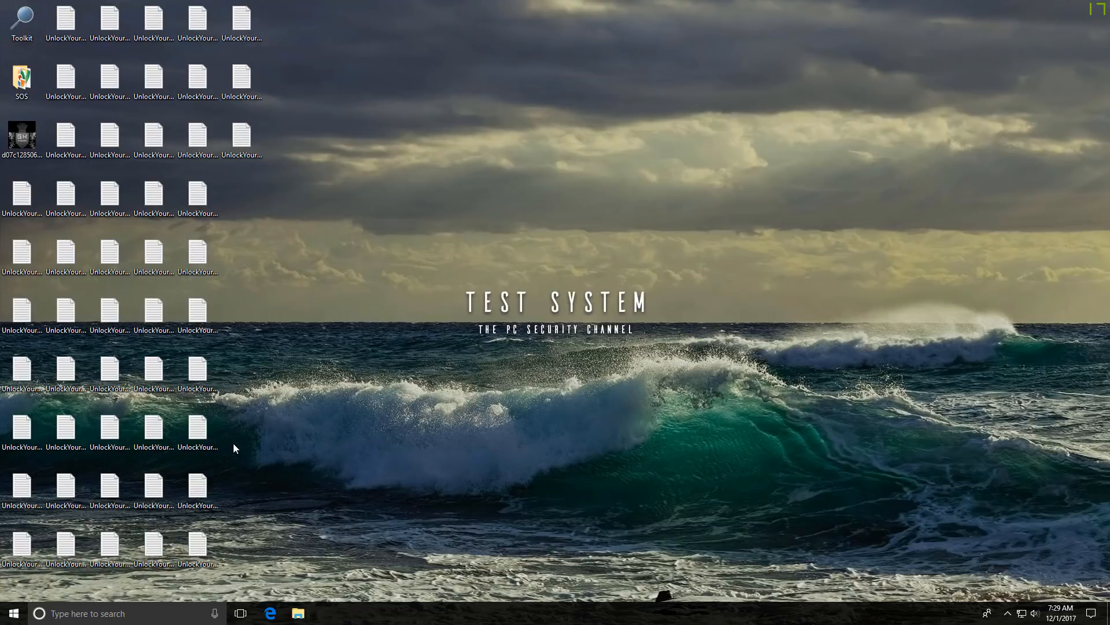
mouse_move(206, 399)
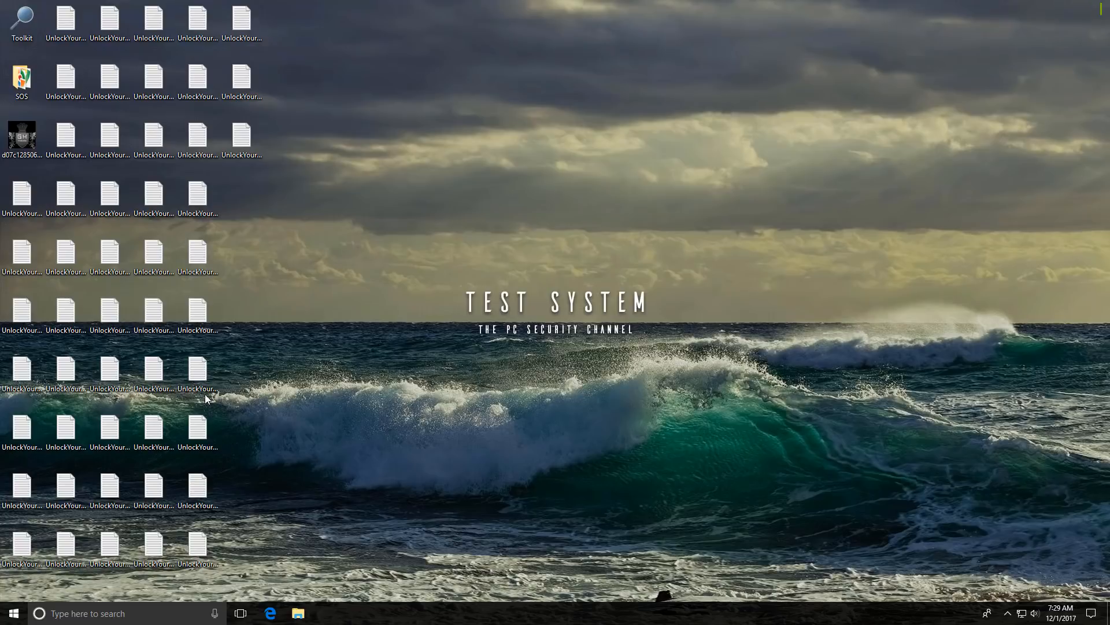